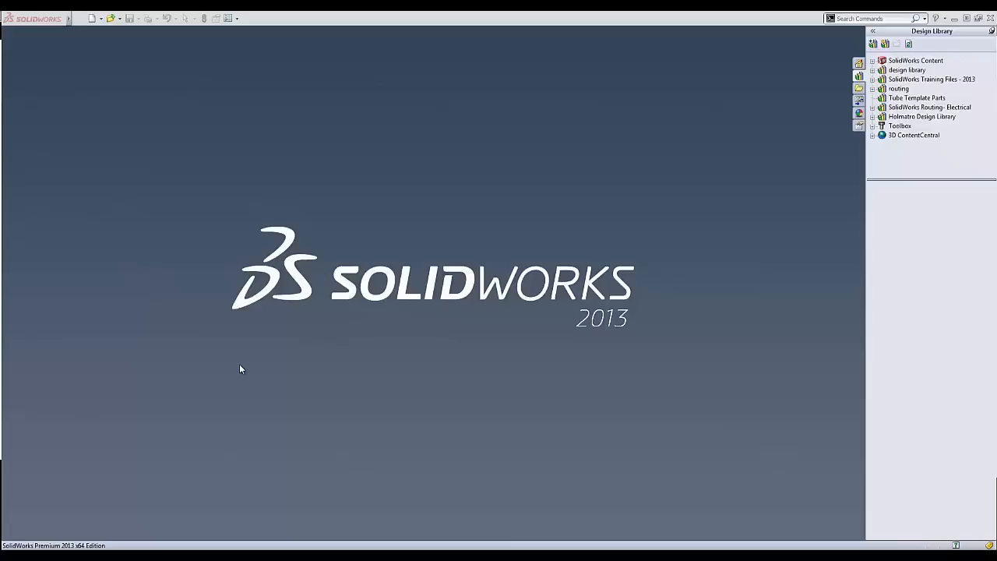
{"action": "mouse_move", "coordinate": [202, 349]}
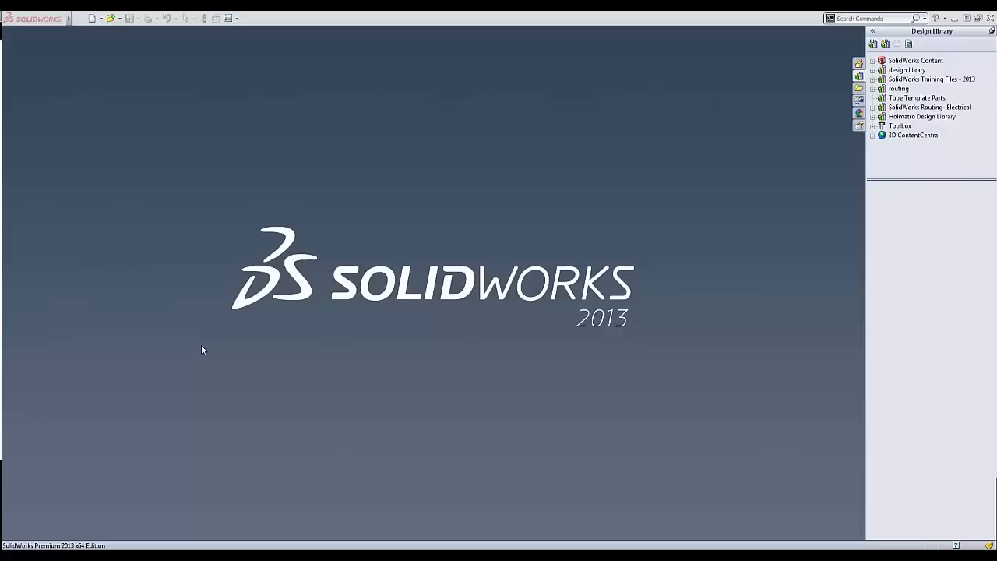
{"action": "mouse_move", "coordinate": [225, 392]}
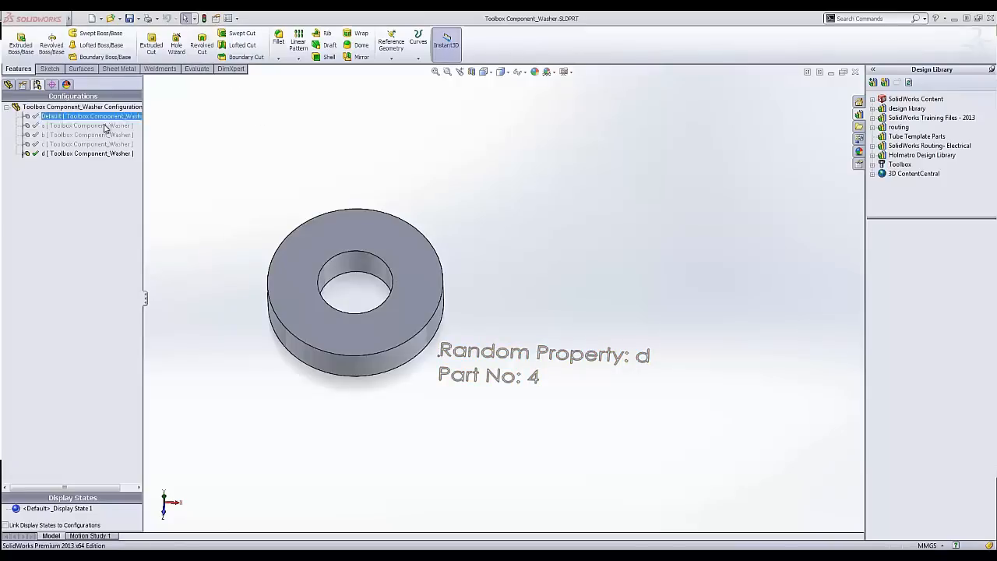
{"action": "left_click", "coordinate": [87, 153]}
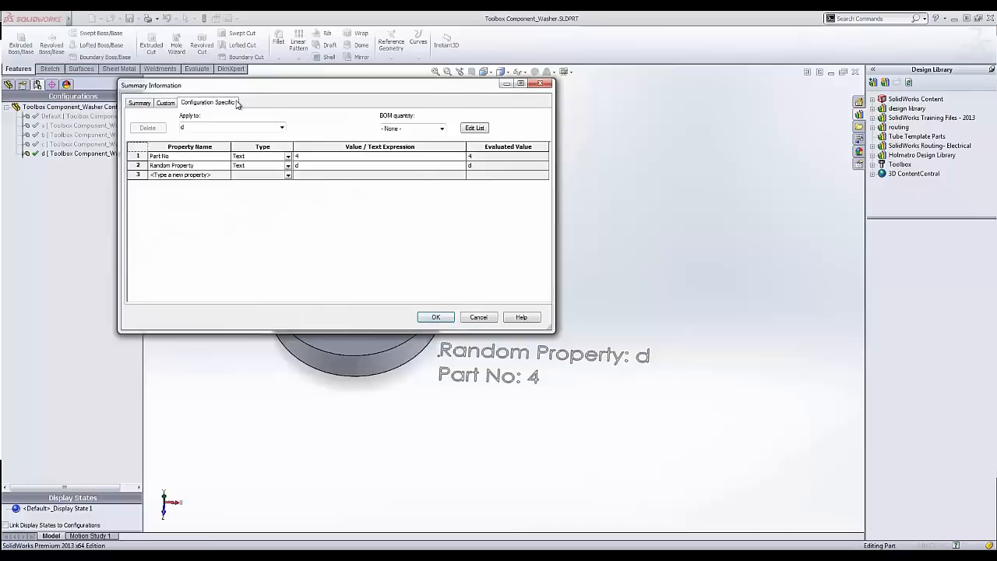
{"action": "left_click", "coordinate": [395, 212]}
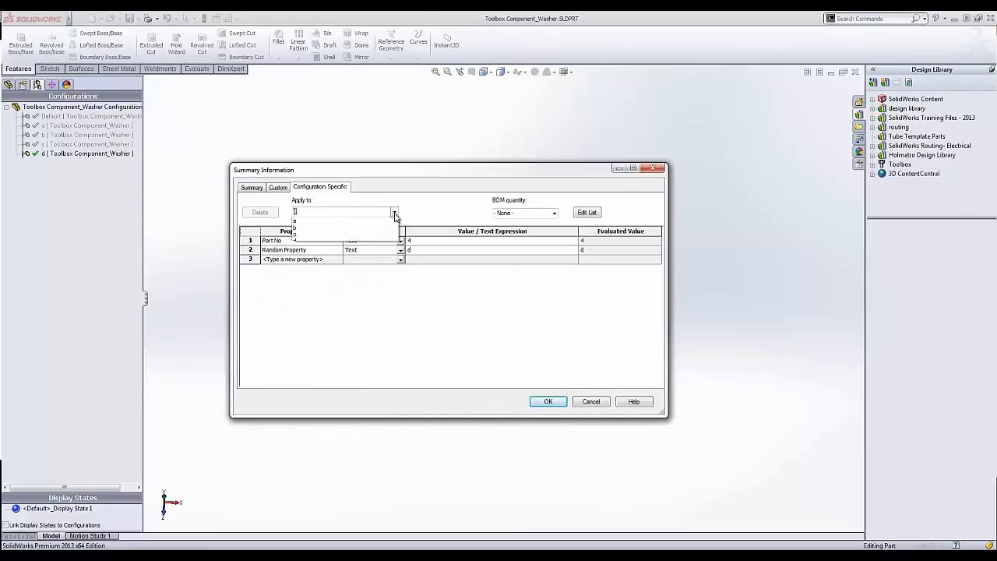
{"action": "left_click", "coordinate": [394, 212]}
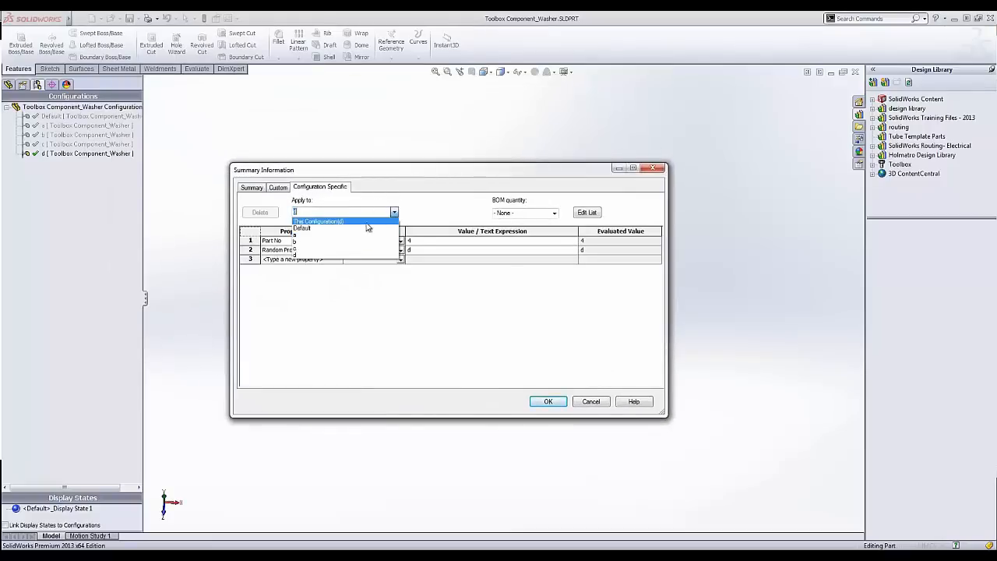
{"action": "left_click", "coordinate": [327, 220]}
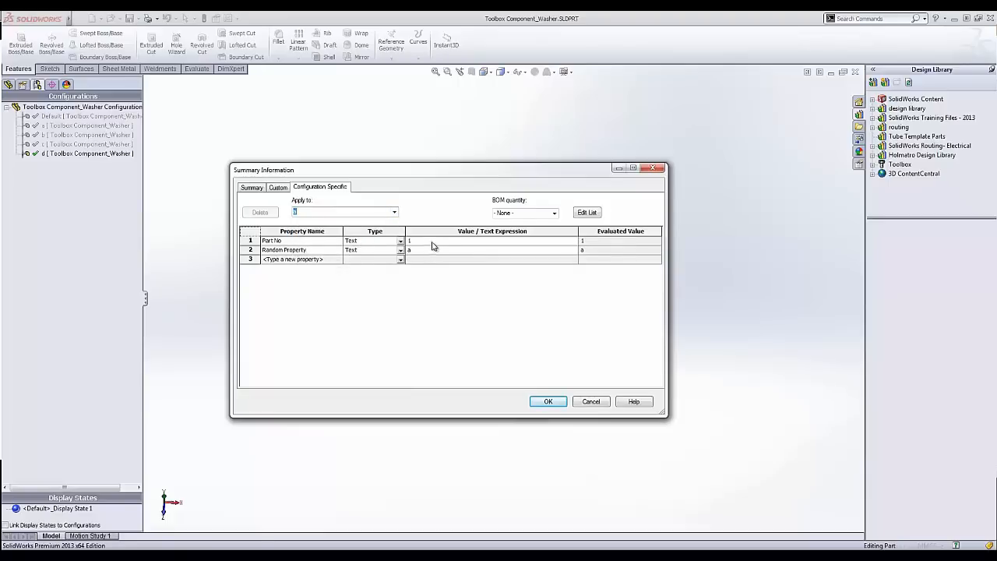
{"action": "left_click", "coordinate": [394, 212]}
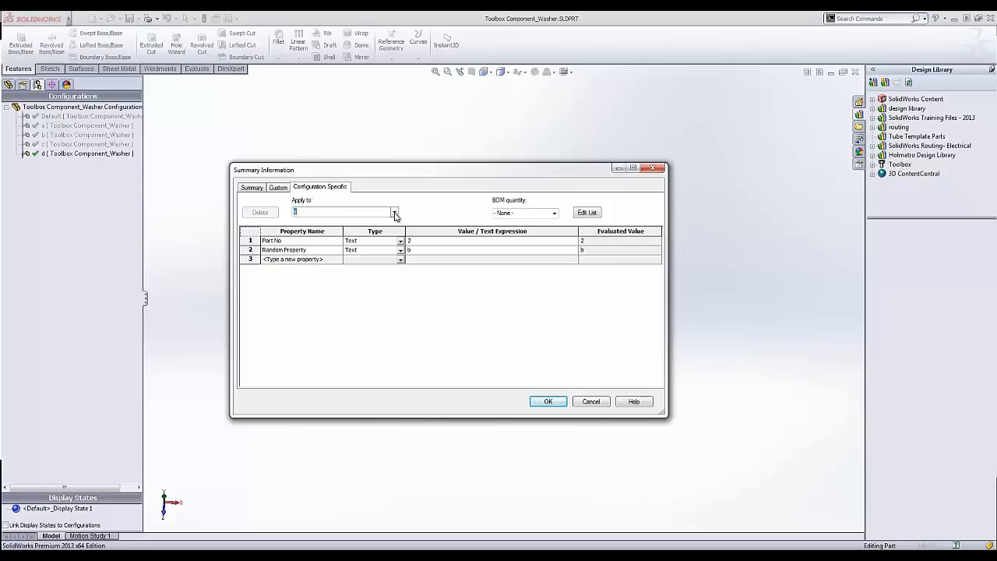
{"action": "left_click", "coordinate": [394, 212]}
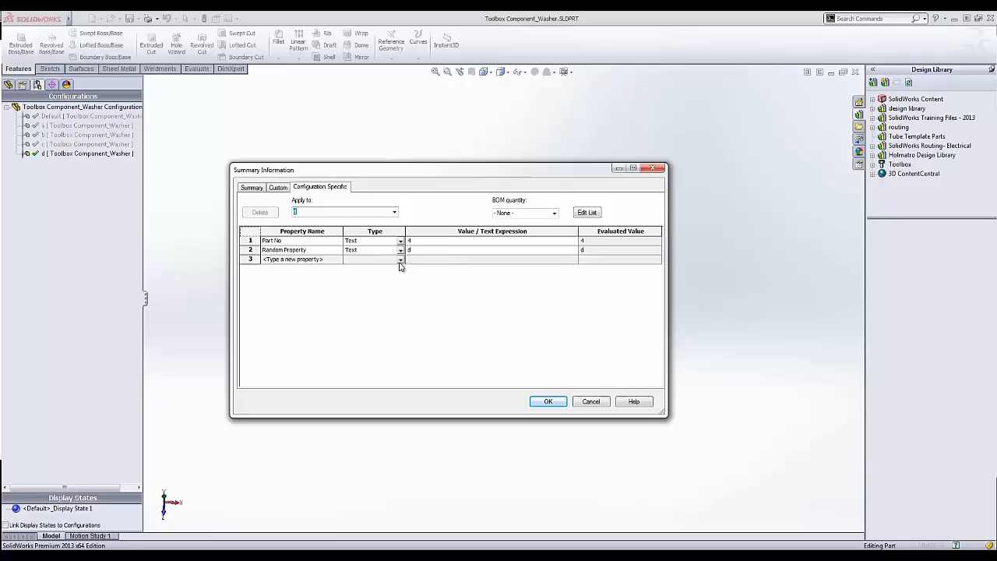
{"action": "mouse_move", "coordinate": [483, 364]}
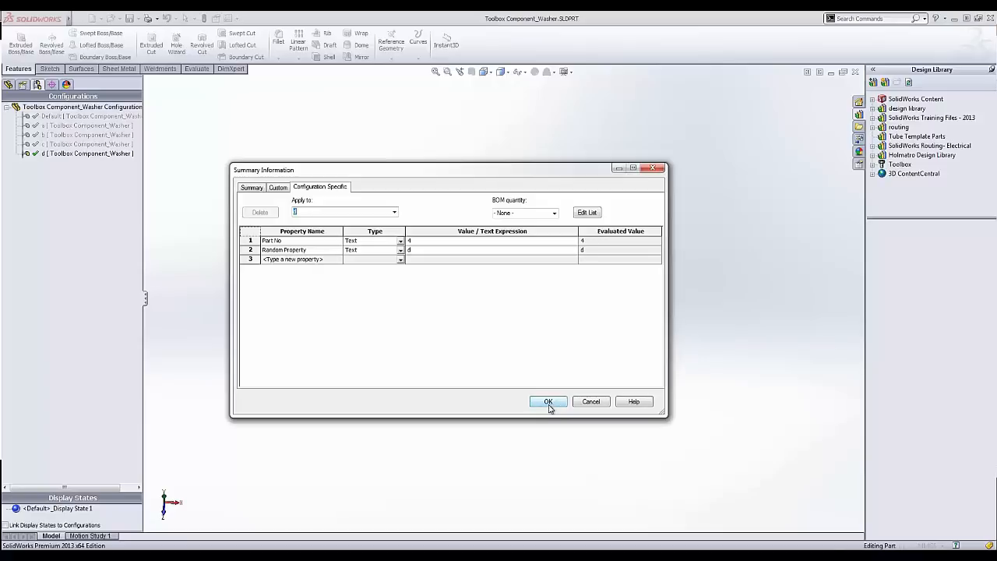
{"action": "left_click", "coordinate": [548, 401]}
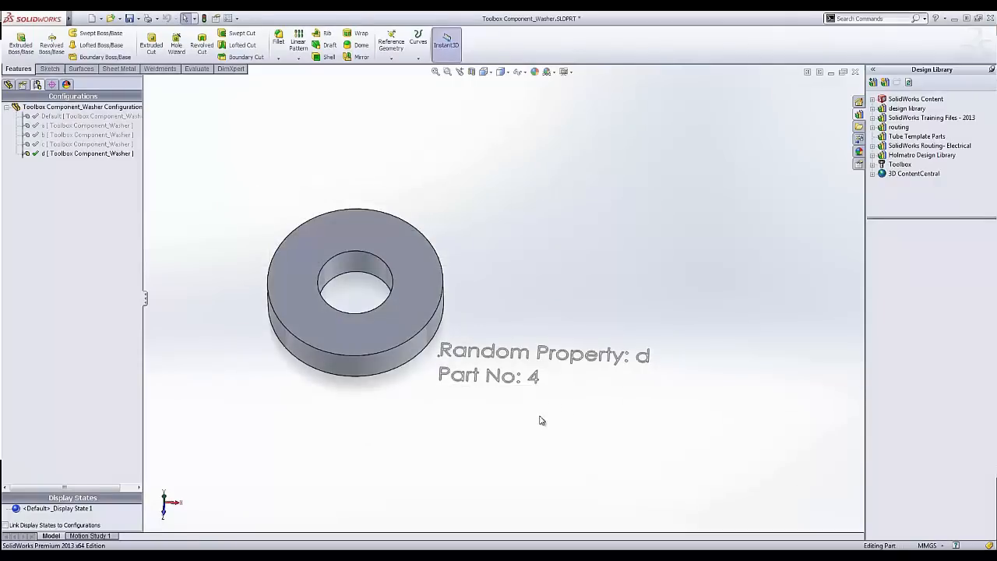
Make configuration d current, then launch Toolbox Setup from the Hole Wizard/Toolbox system options.
{"action": "left_click", "coordinate": [86, 125]}
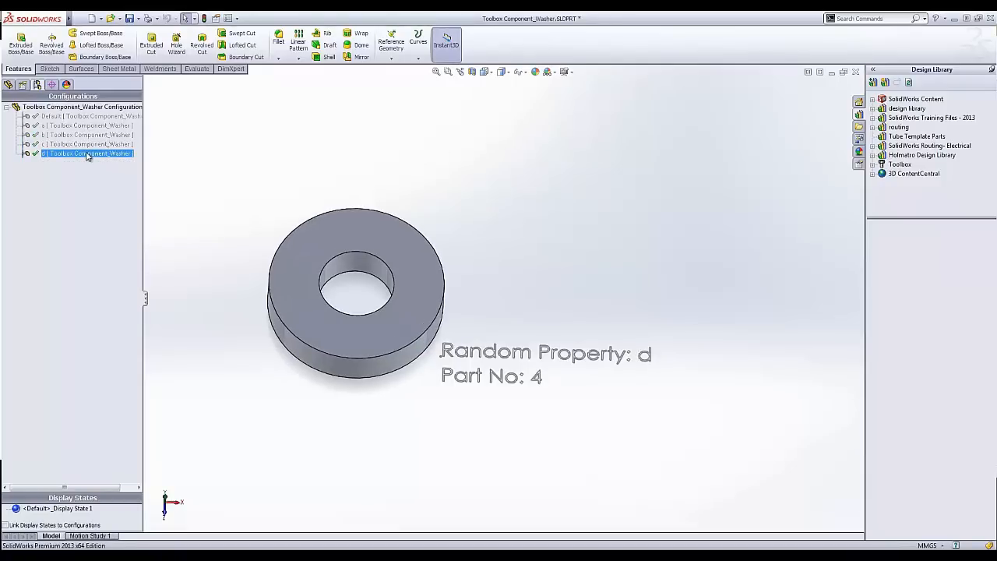
{"action": "left_click", "coordinate": [88, 144]}
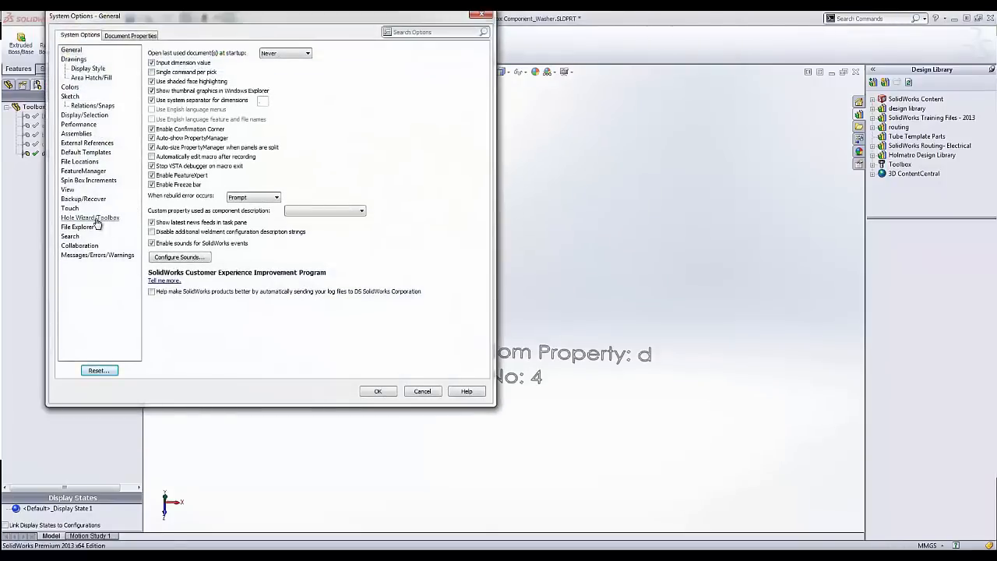
{"action": "left_click", "coordinate": [90, 217]}
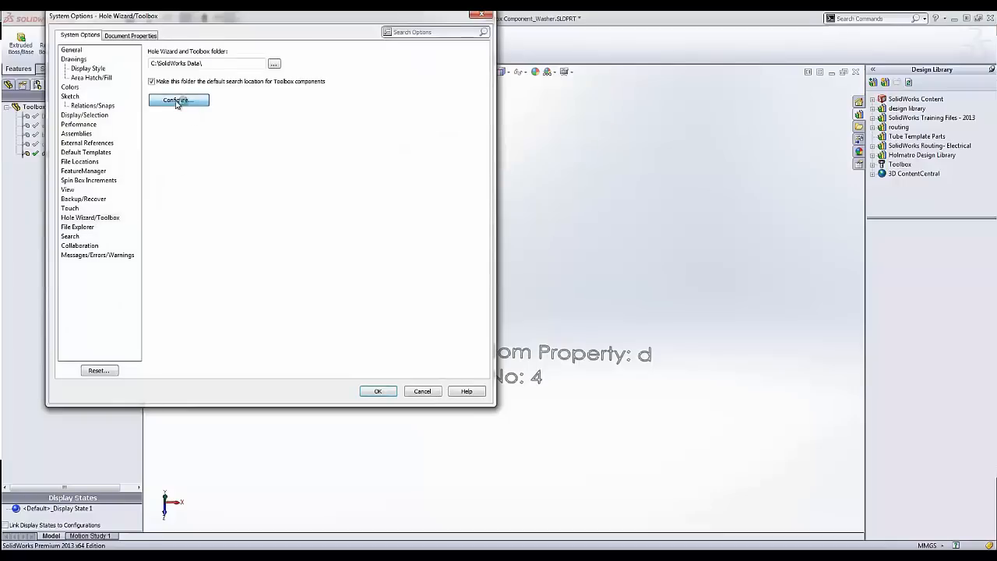
{"action": "mouse_move", "coordinate": [200, 149]}
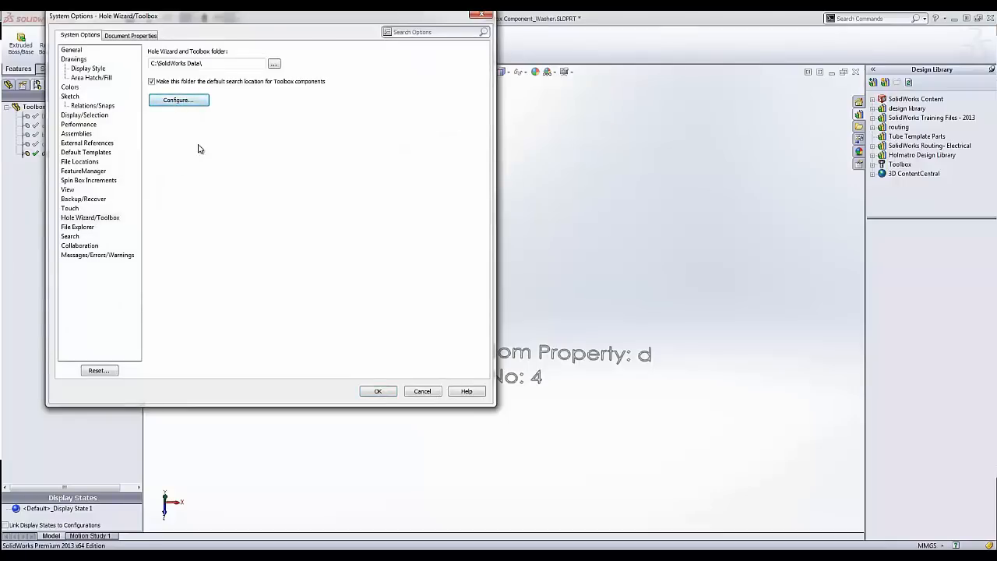
{"action": "left_click", "coordinate": [177, 99]}
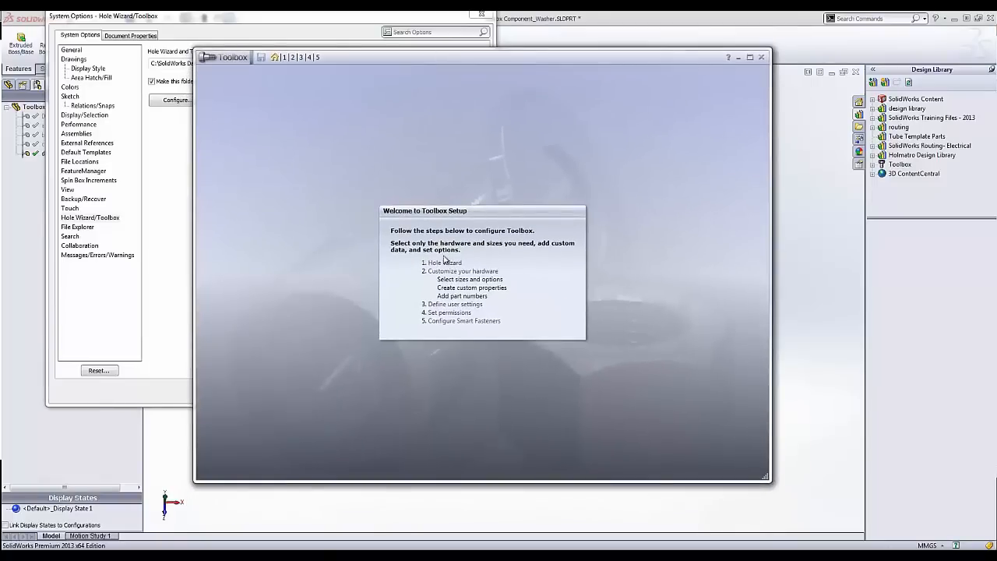
{"action": "mouse_move", "coordinate": [455, 274]}
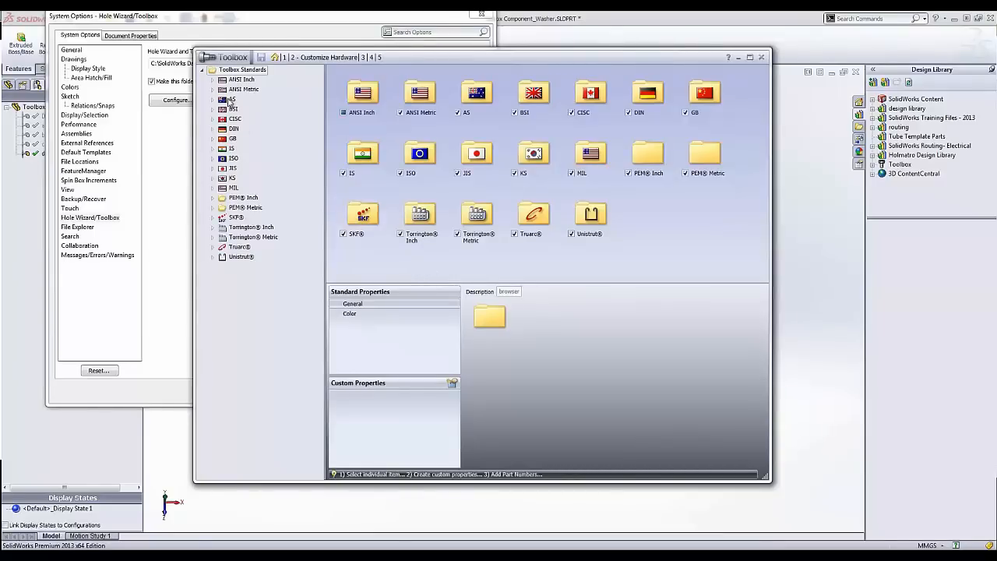
Expand ANSI Inch > Nuts, add a new folder, and select My Components.
{"action": "left_click", "coordinate": [212, 79]}
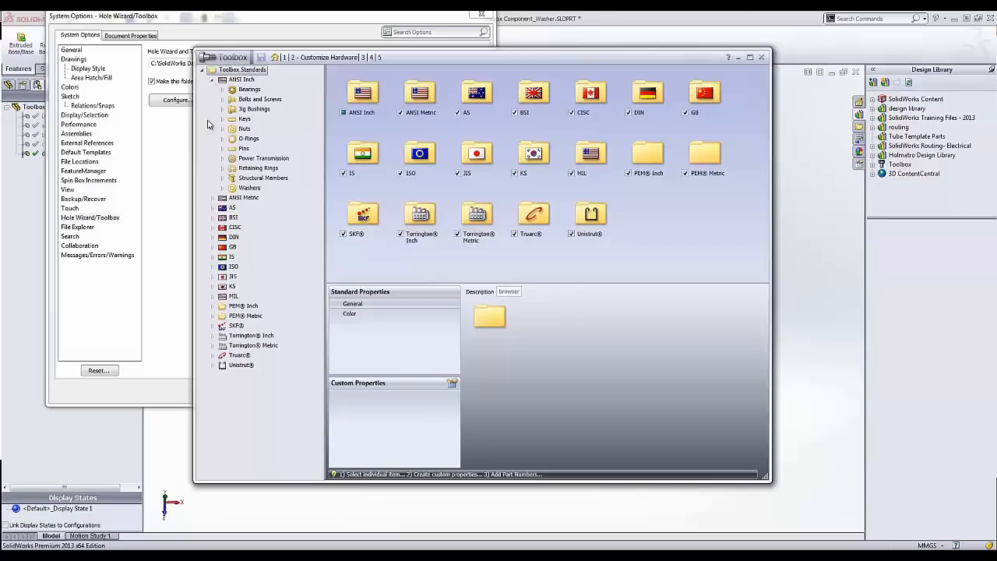
{"action": "left_click", "coordinate": [222, 128]}
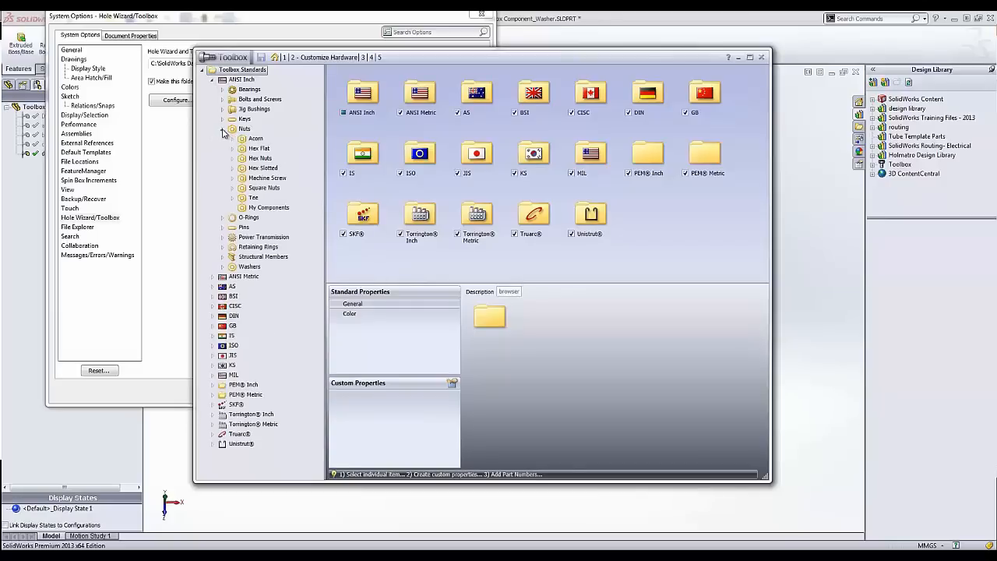
{"action": "mouse_move", "coordinate": [272, 212]}
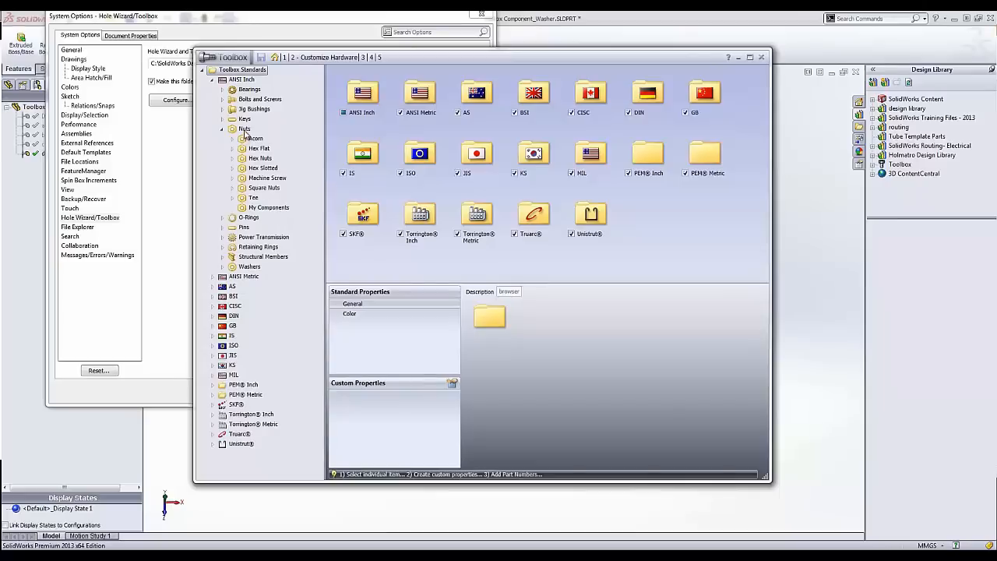
{"action": "right_click", "coordinate": [245, 128]}
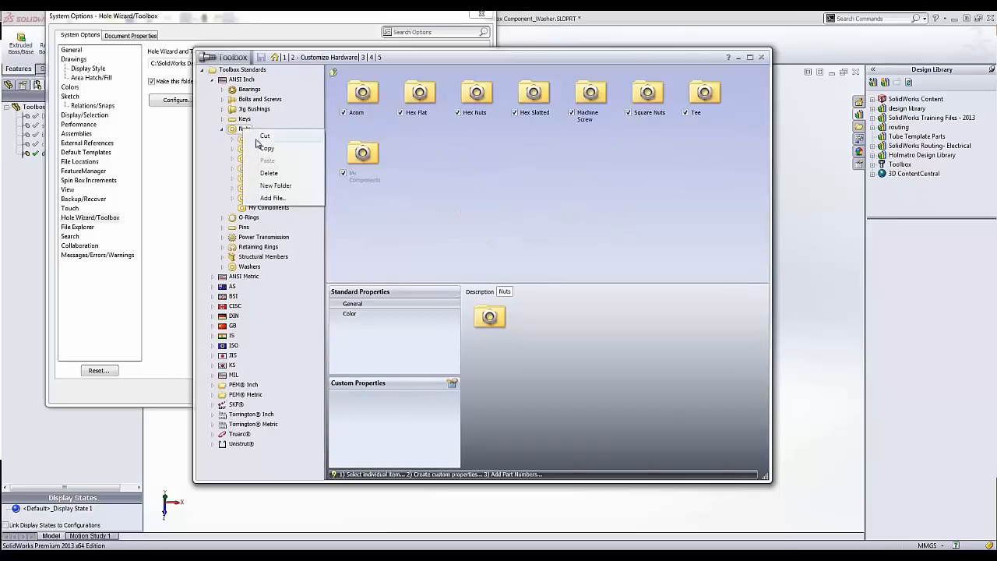
{"action": "left_click", "coordinate": [276, 185]}
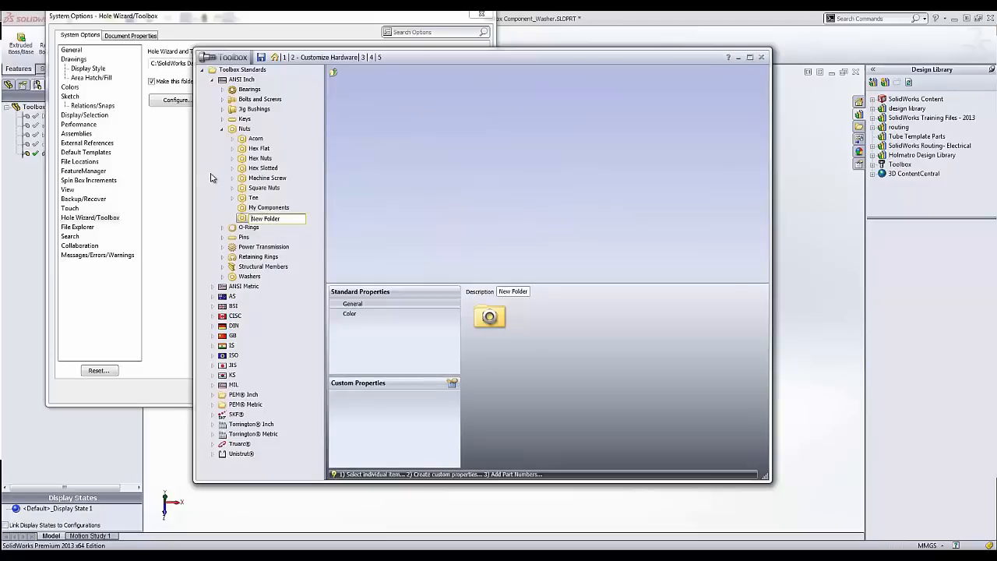
{"action": "left_click", "coordinate": [269, 207]}
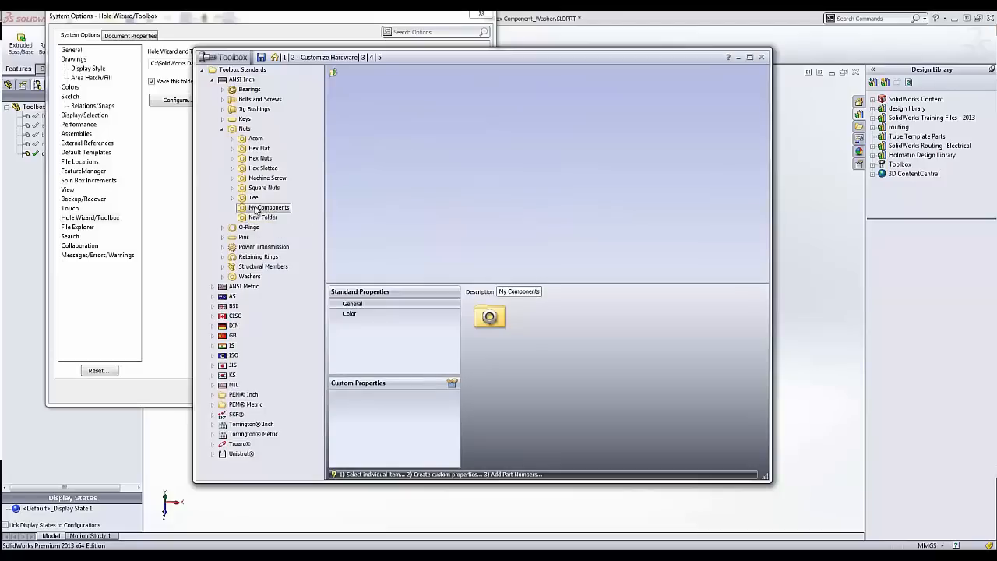
{"action": "right_click", "coordinate": [264, 217]}
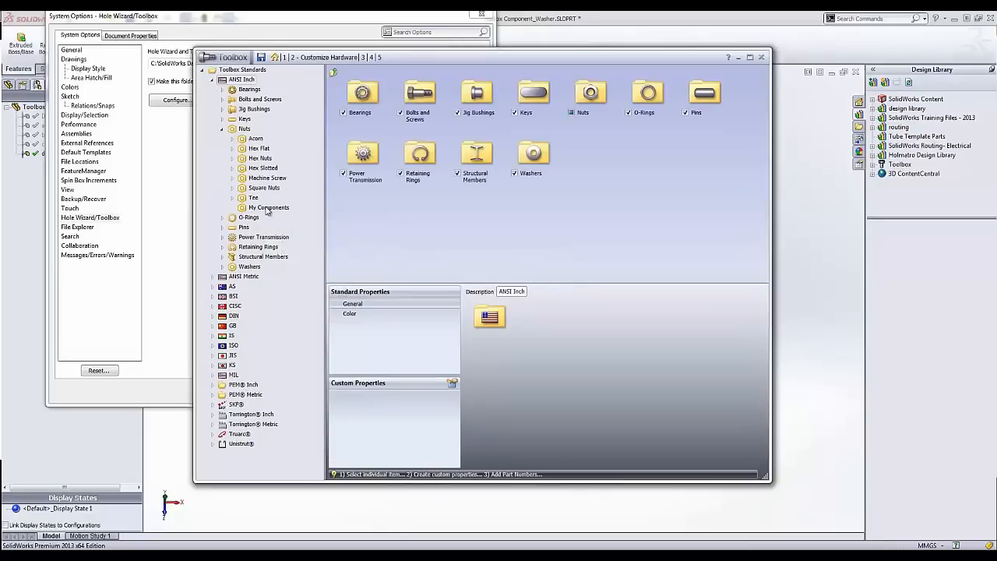
{"action": "right_click", "coordinate": [268, 207]}
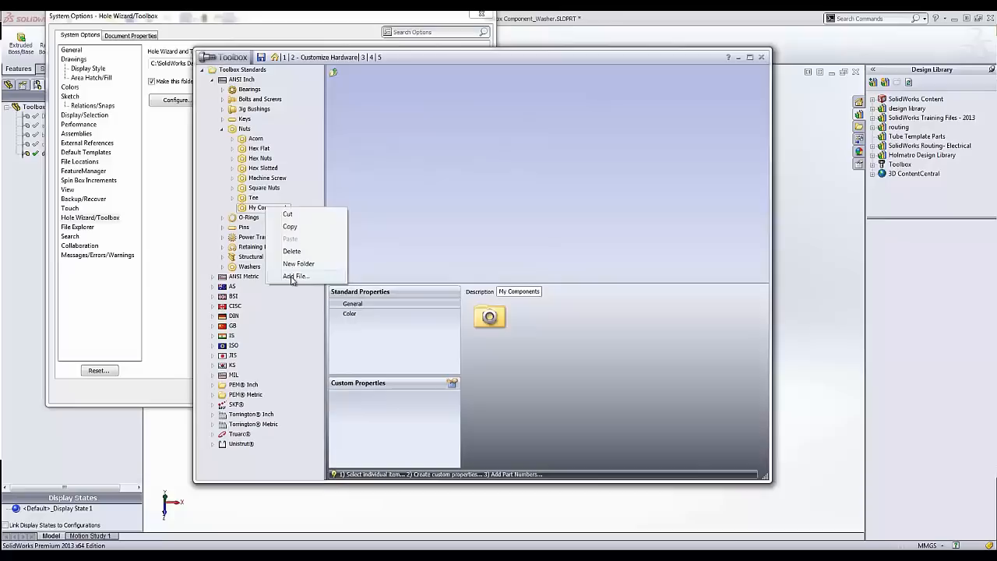
Add Toolbox Component_Washer.SLDPRT to the My Components folder.
{"action": "left_click", "coordinate": [295, 276]}
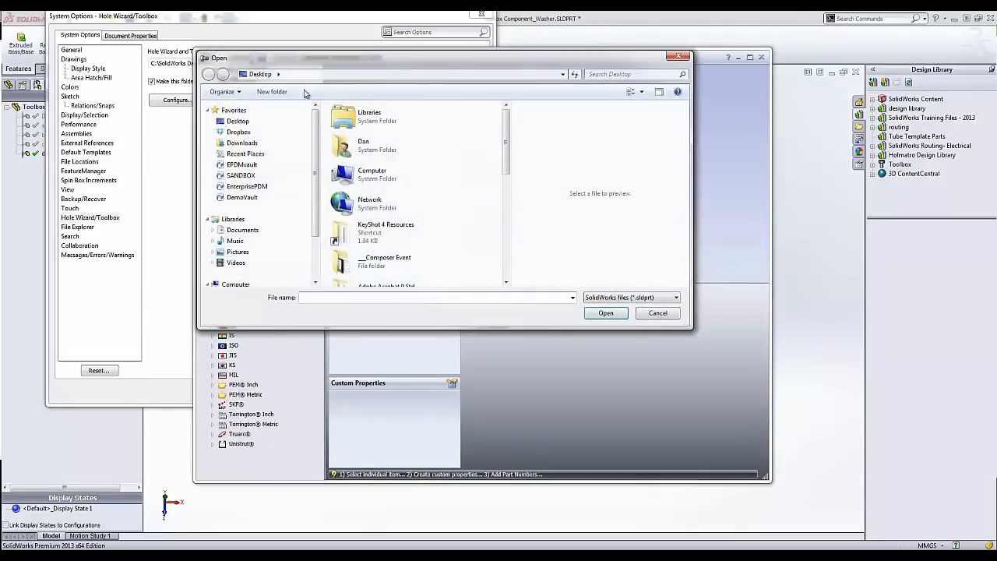
{"action": "scroll", "scroll_direction": "down", "scroll_amount": 3}
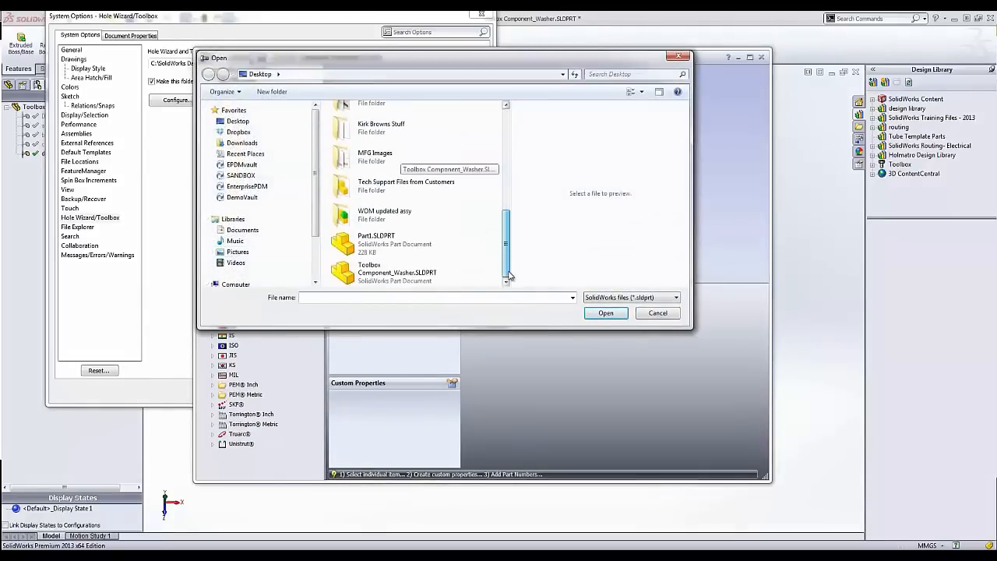
{"action": "mouse_move", "coordinate": [377, 272]}
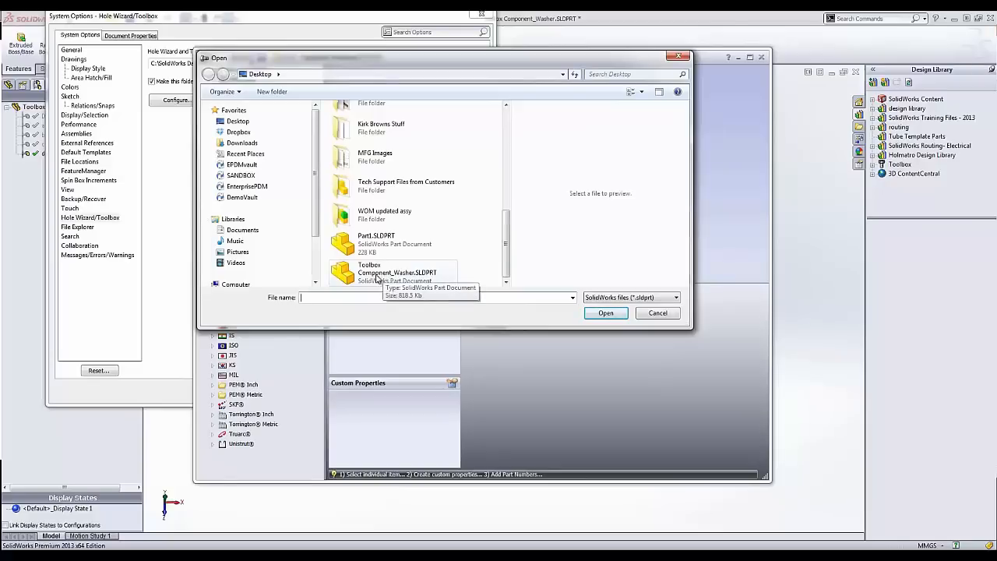
{"action": "left_click", "coordinate": [397, 272]}
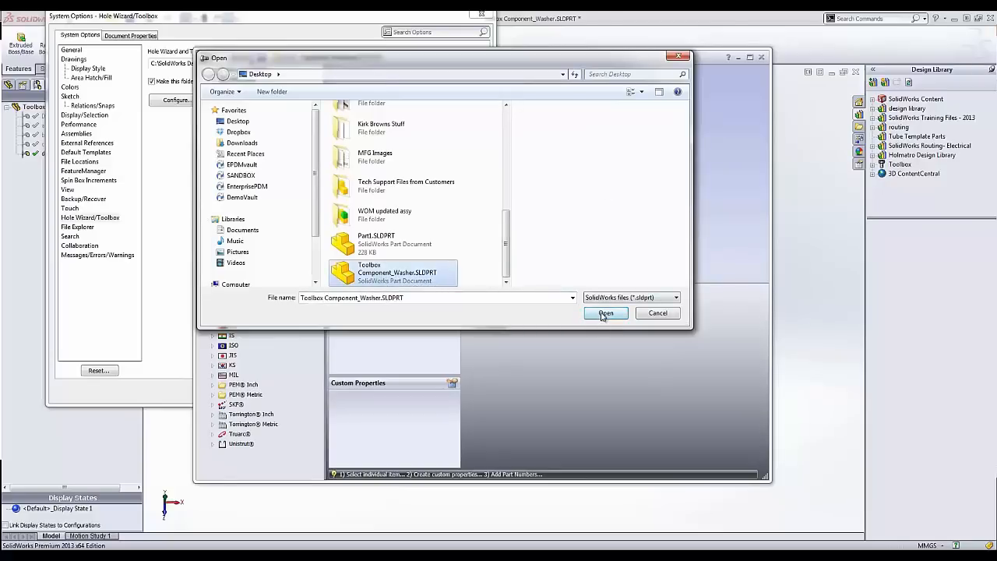
{"action": "left_click", "coordinate": [605, 312]}
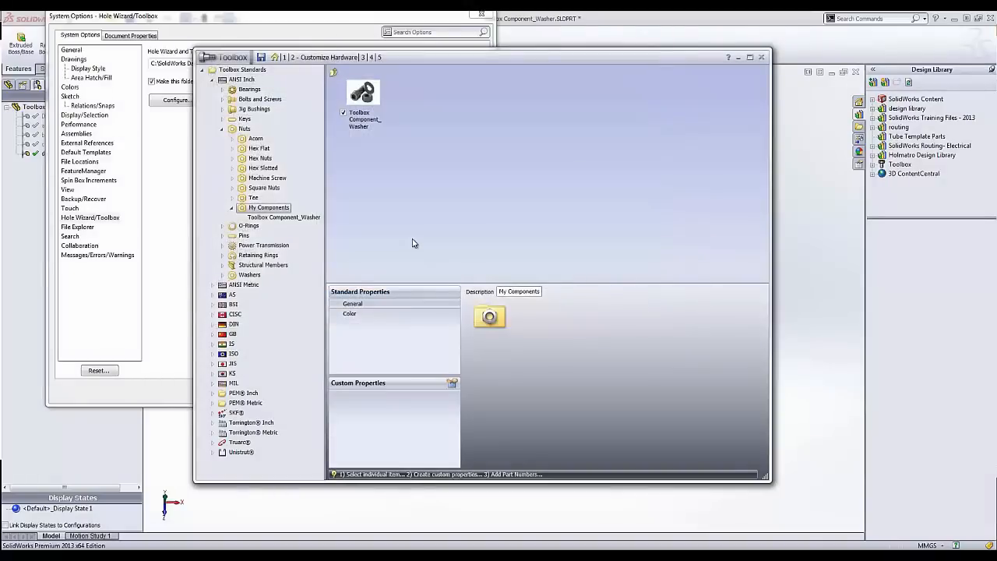
{"action": "left_click", "coordinate": [283, 216]}
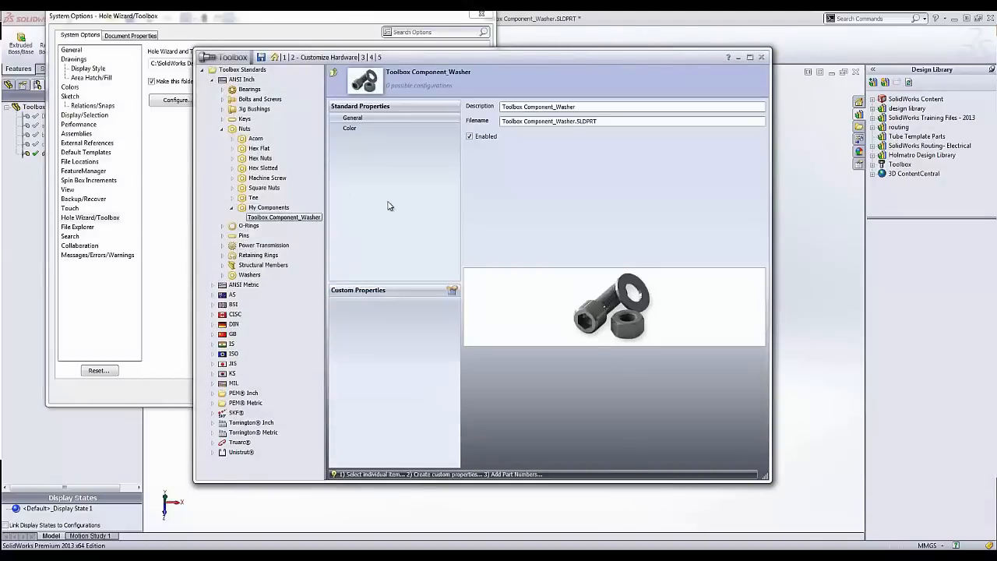
{"action": "mouse_move", "coordinate": [360, 139]}
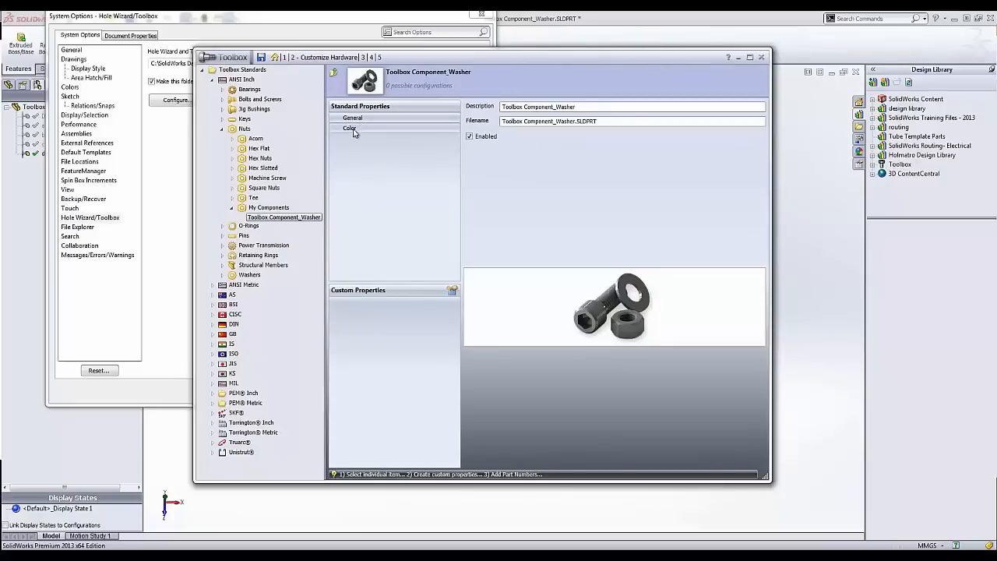
Set the washer component colour to red and begin a new custom property.
{"action": "left_click", "coordinate": [349, 128]}
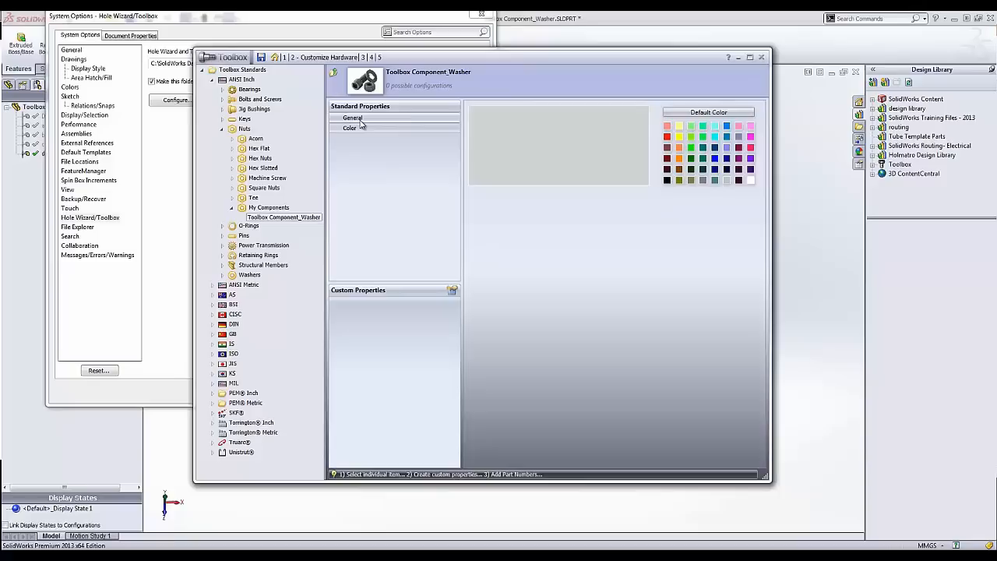
{"action": "left_click", "coordinate": [666, 137]}
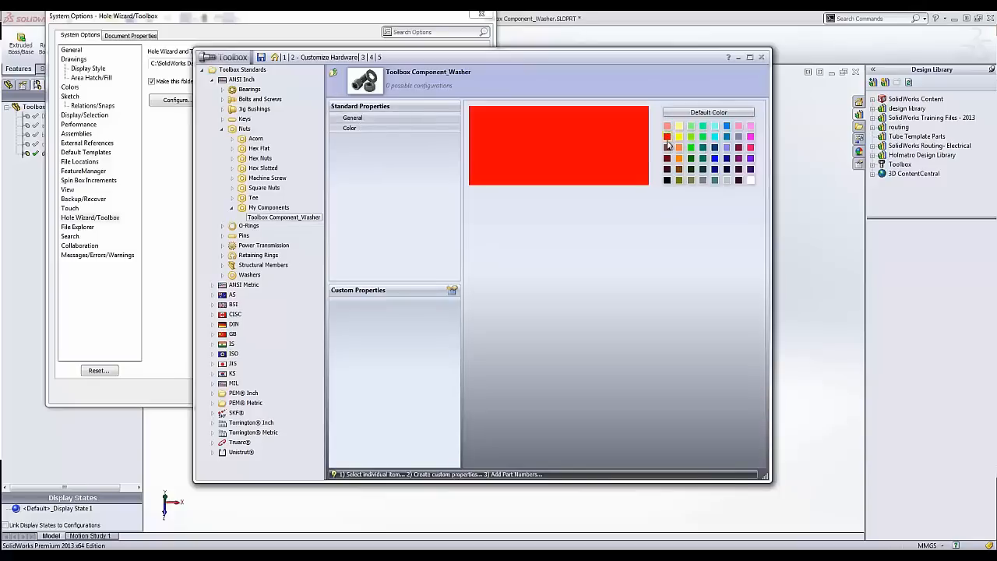
{"action": "left_click", "coordinate": [353, 118]}
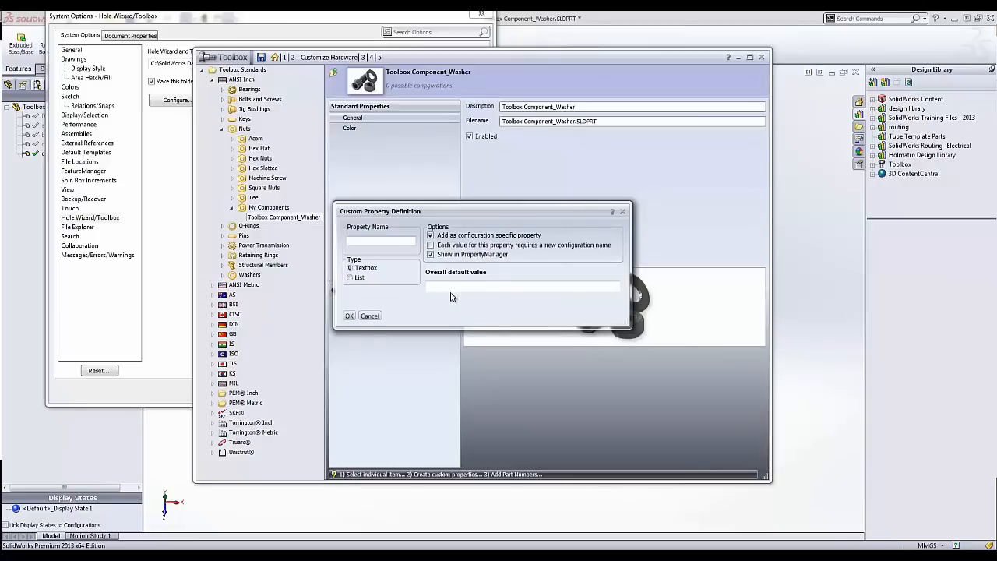
Define a custom property named 'Random Property' for the washer.
{"action": "left_click", "coordinate": [380, 241]}
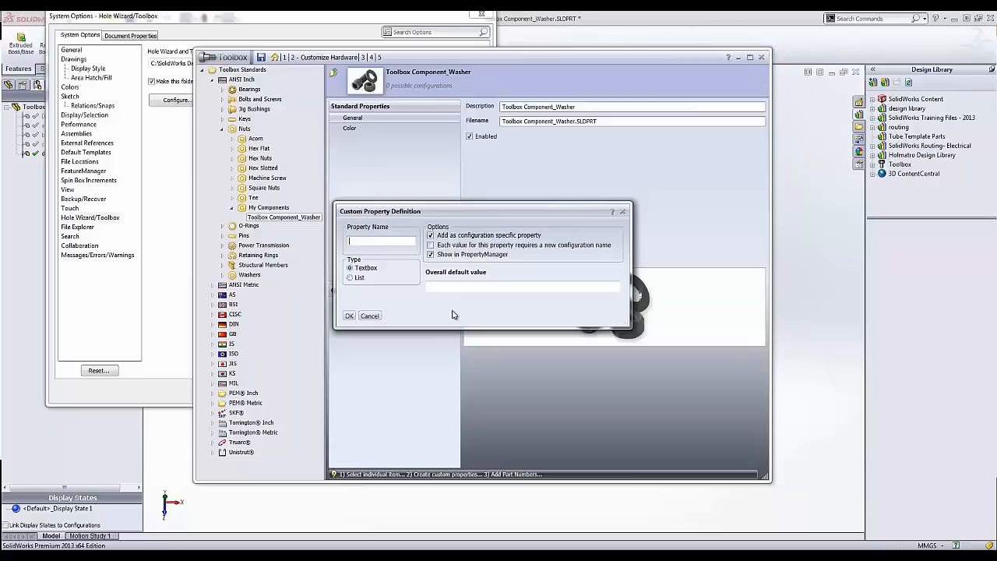
{"action": "type", "text": "Random"}
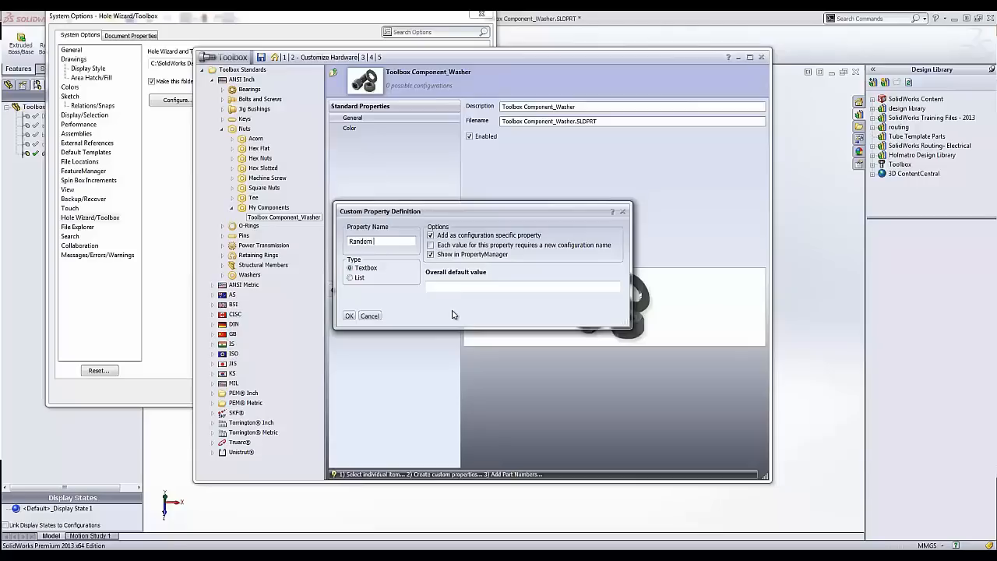
{"action": "type", "text": "#"}
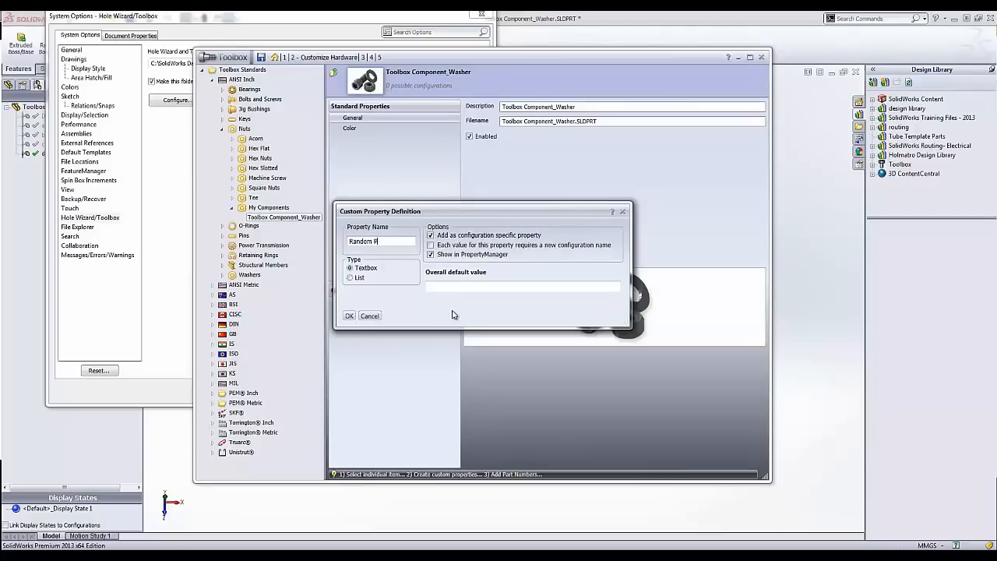
{"action": "type", "text": "roperty"}
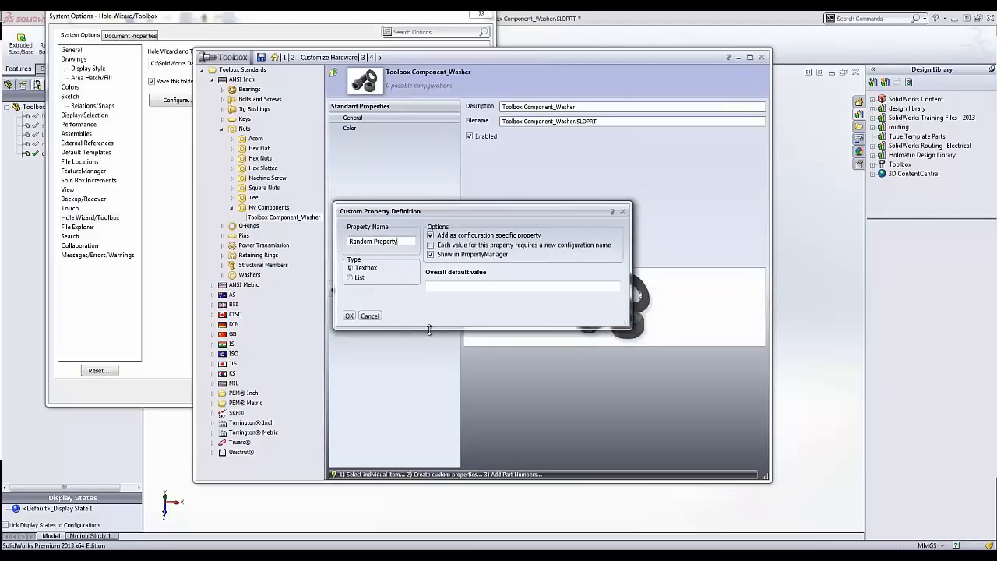
{"action": "left_click", "coordinate": [349, 315]}
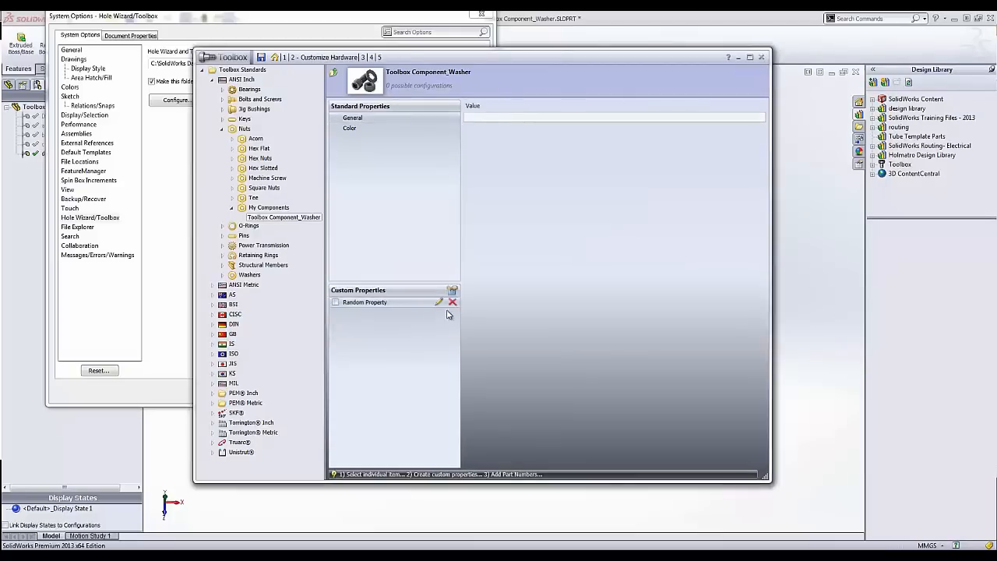
Add a 'Part No' custom property, then cancel System Options and close the washer part.
{"action": "left_click", "coordinate": [439, 302]}
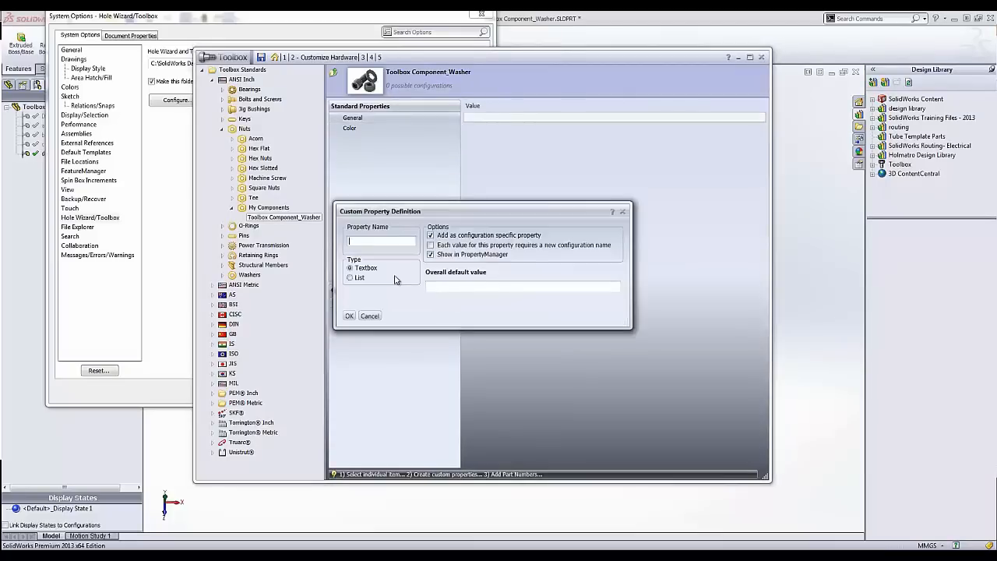
{"action": "type", "text": "Part No"}
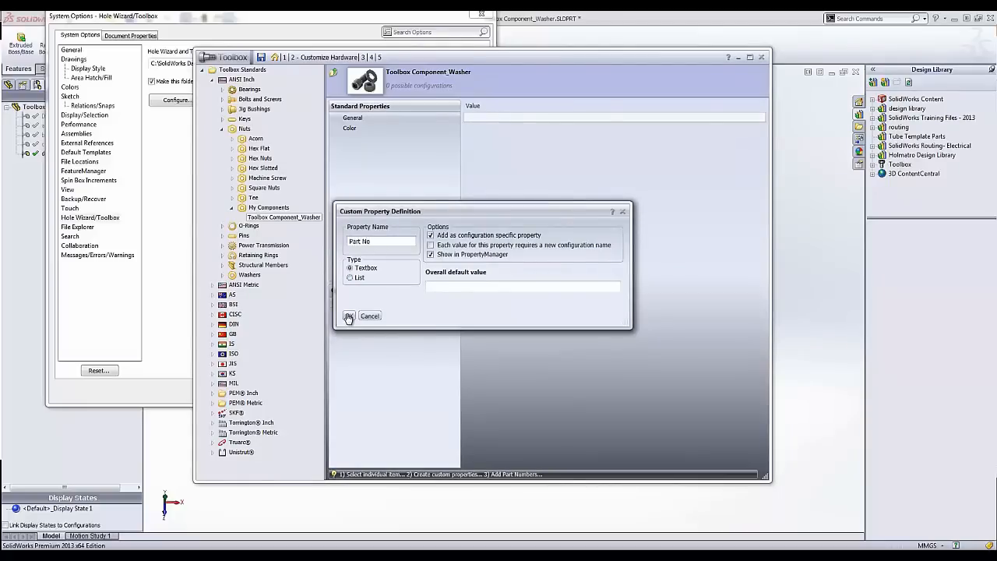
{"action": "left_click", "coordinate": [349, 315]}
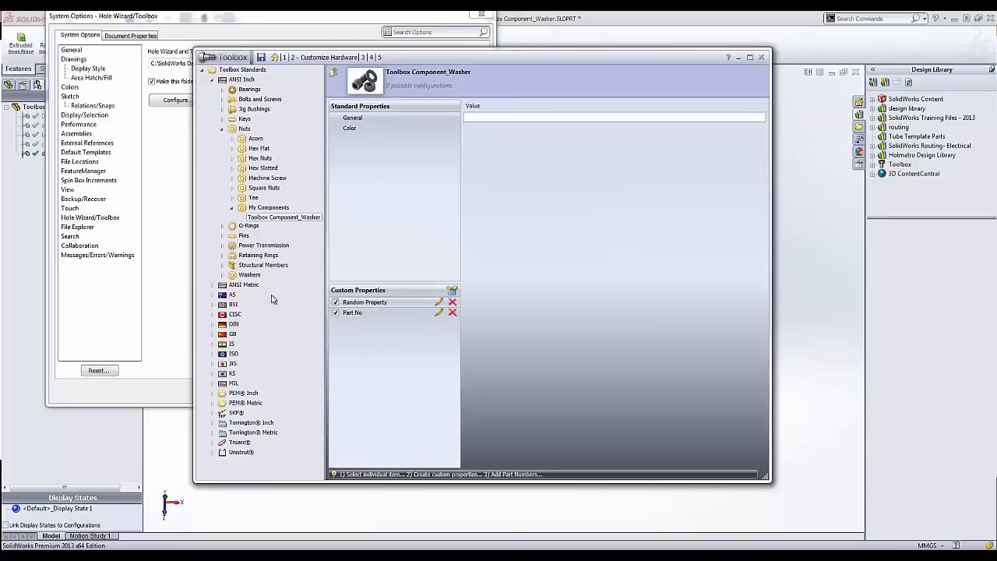
{"action": "mouse_move", "coordinate": [290, 222]}
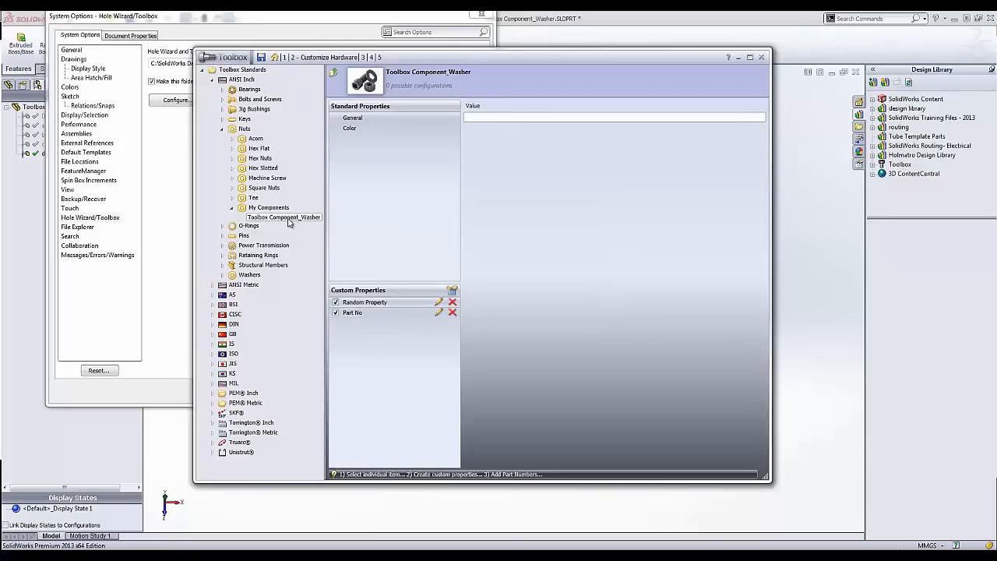
{"action": "mouse_move", "coordinate": [282, 226]}
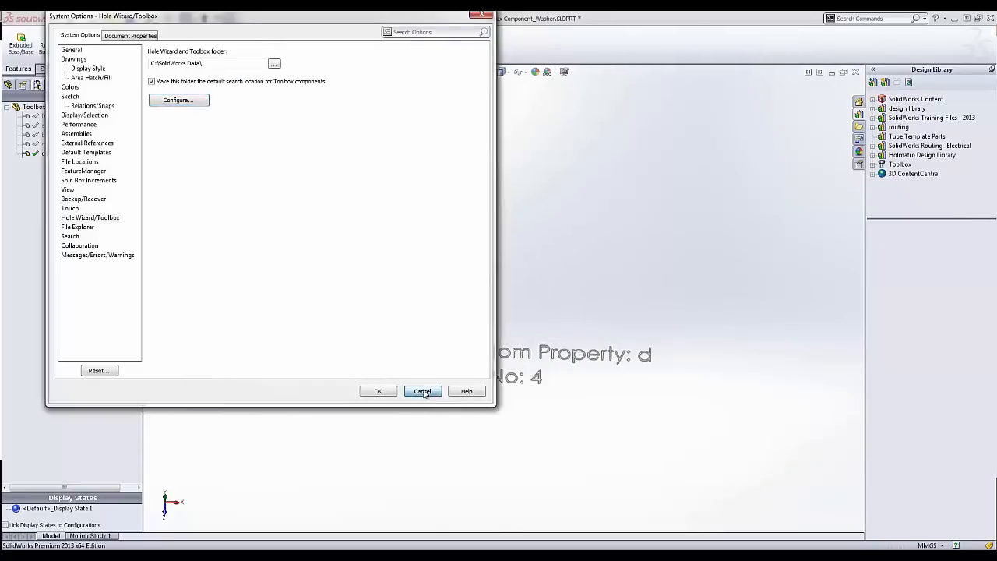
{"action": "left_click", "coordinate": [422, 391]}
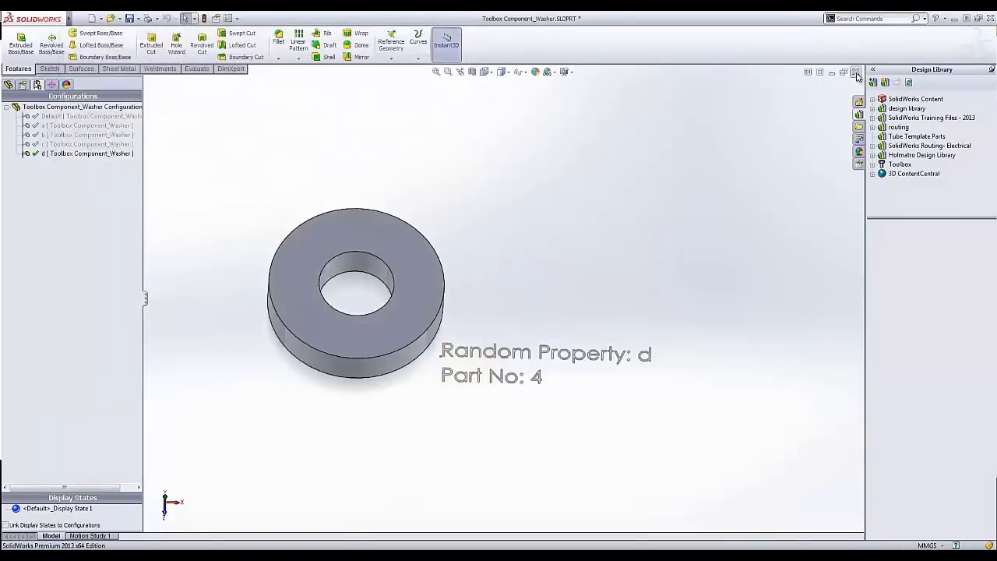
{"action": "left_click", "coordinate": [856, 71]}
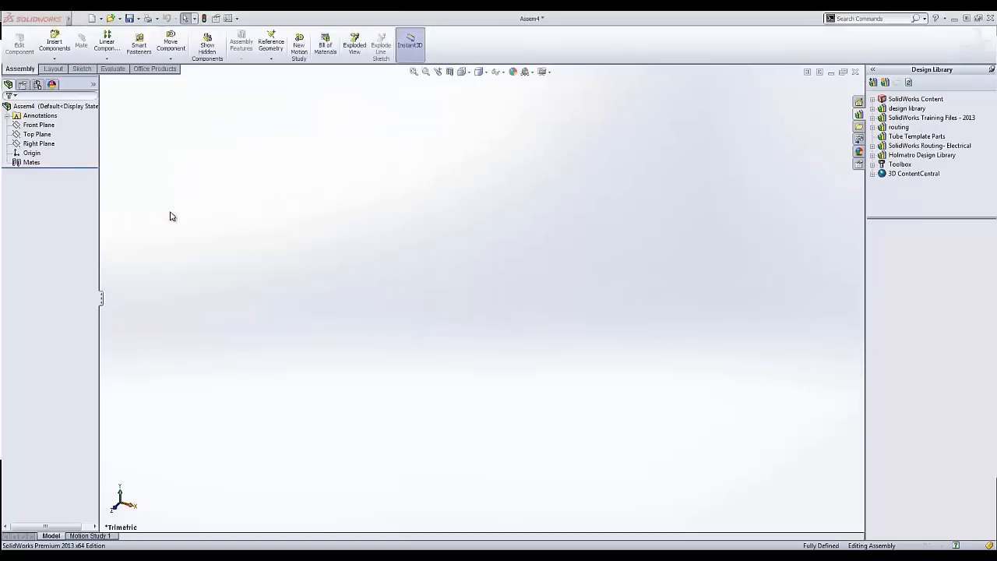
{"action": "mouse_move", "coordinate": [512, 271]}
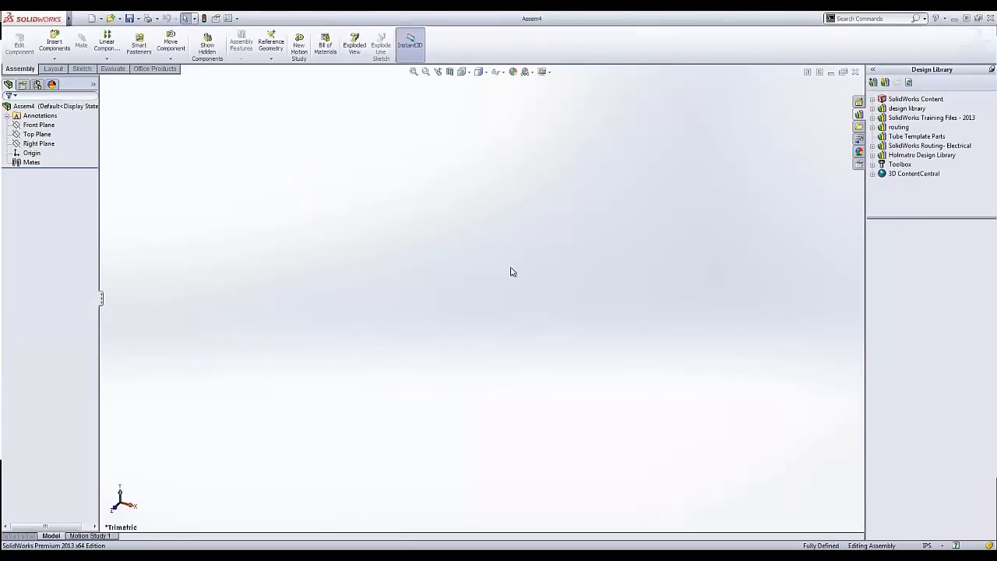
In the Design Library, open Toolbox > ANSI Inch > Nuts > My Components.
{"action": "left_click", "coordinate": [872, 173]}
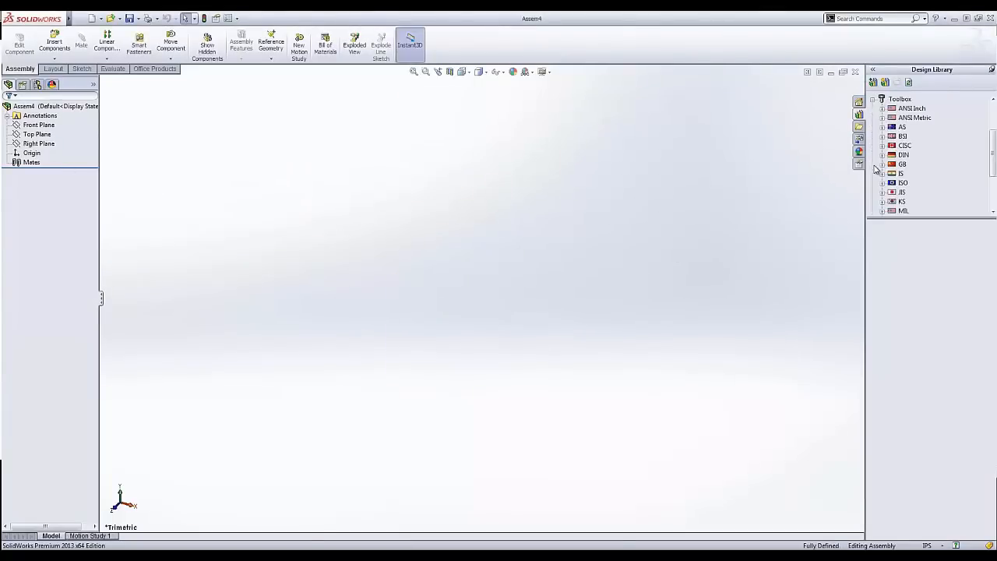
{"action": "mouse_move", "coordinate": [683, 136]}
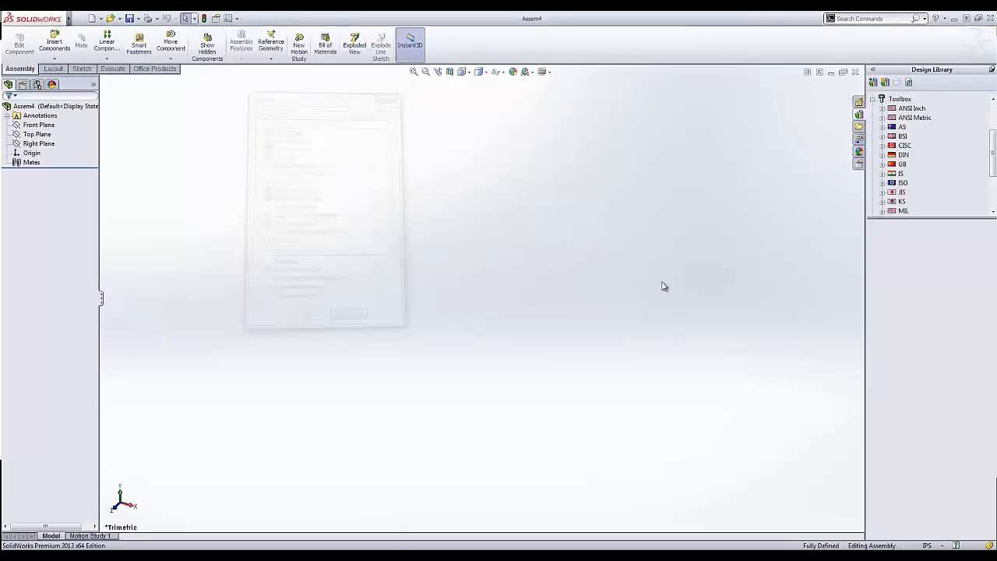
{"action": "left_click", "coordinate": [882, 108]}
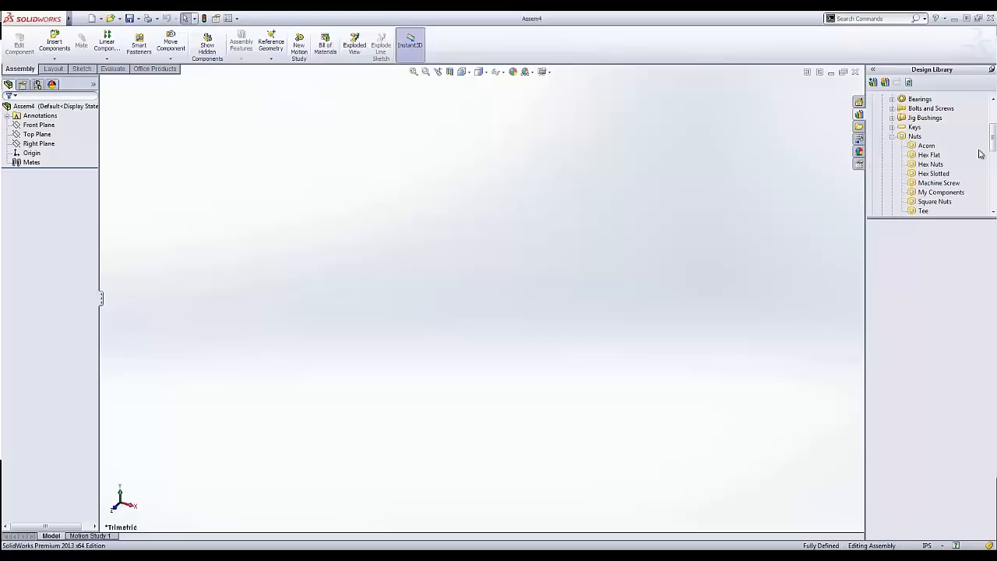
{"action": "left_click", "coordinate": [940, 164]}
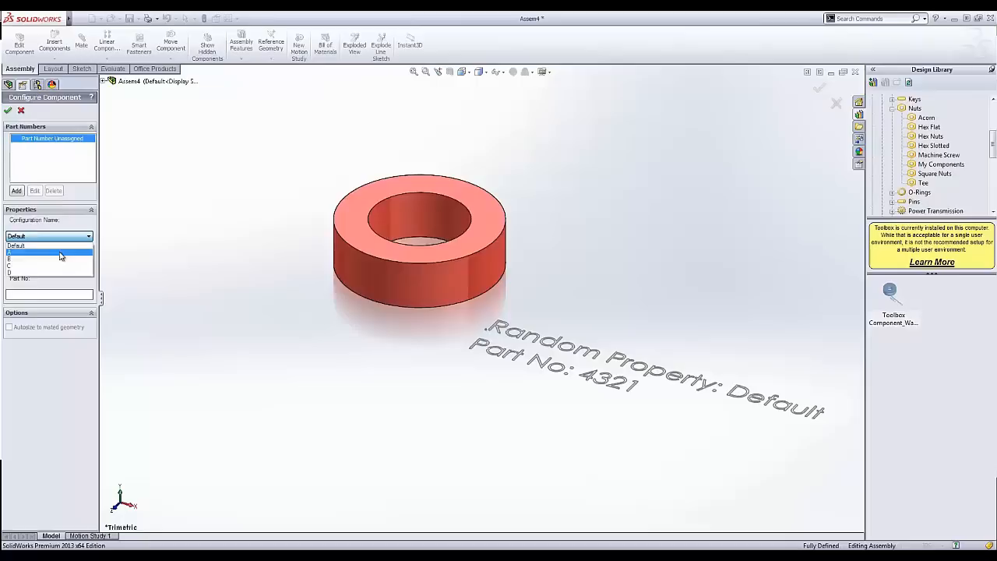
Preview configuration c, choose configuration d, and confirm placing the red washer.
{"action": "left_click", "coordinate": [49, 251]}
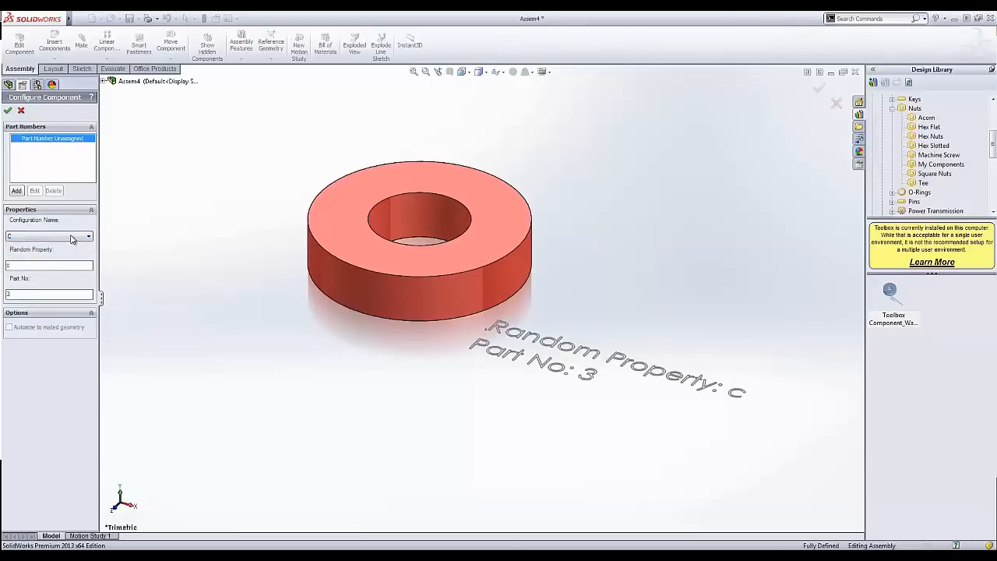
{"action": "left_click", "coordinate": [50, 235]}
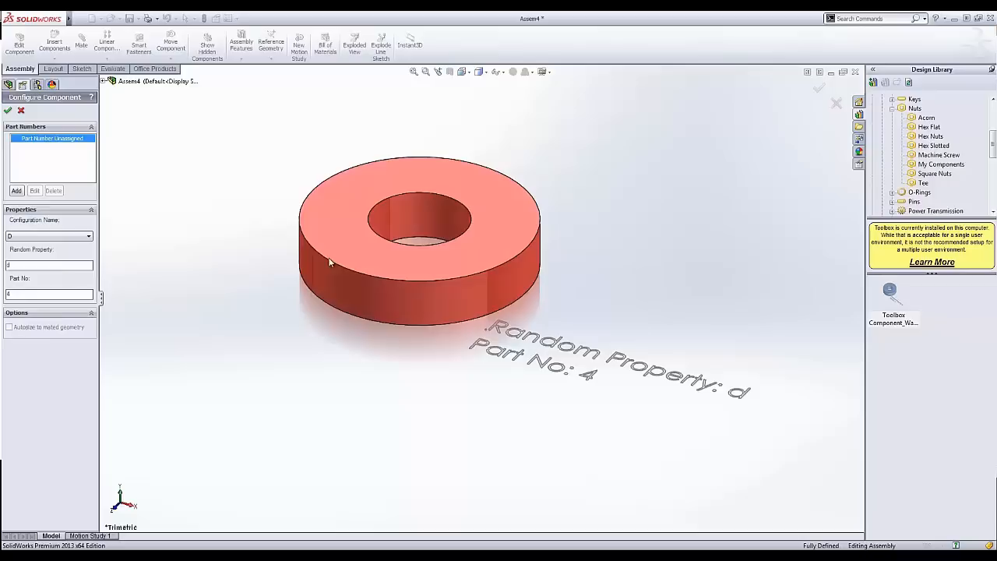
{"action": "mouse_move", "coordinate": [669, 418]}
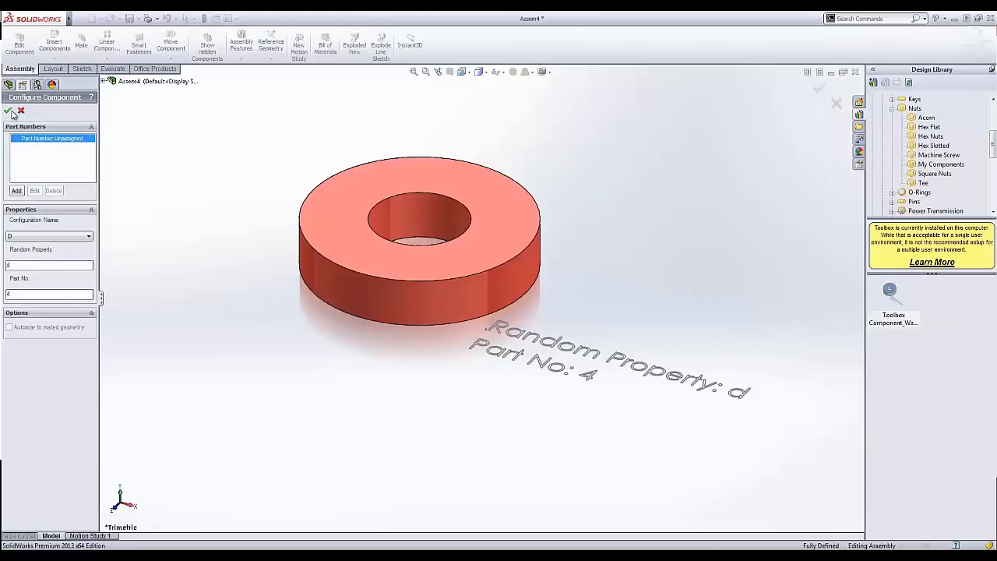
{"action": "left_click", "coordinate": [10, 110]}
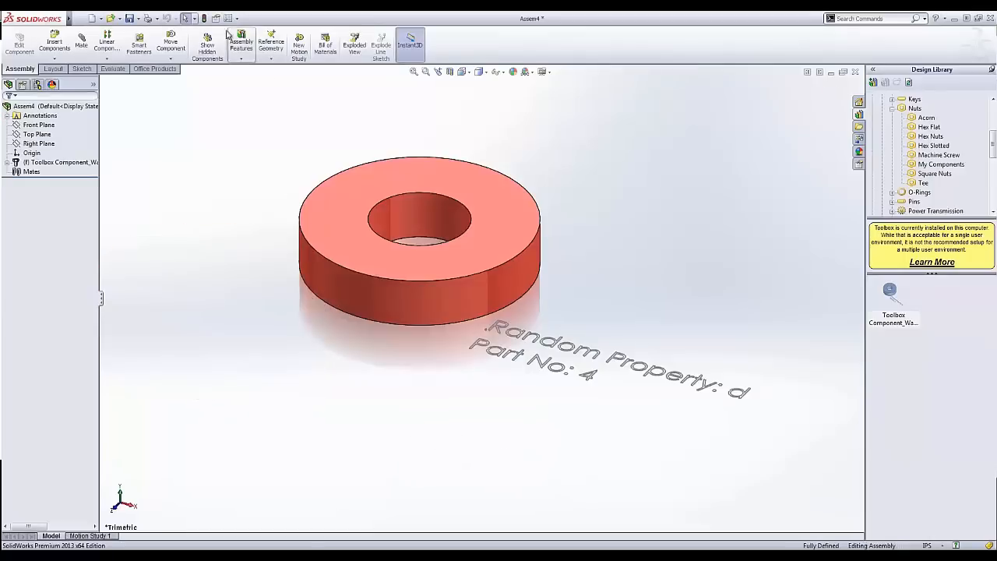
{"action": "right_click", "coordinate": [421, 234]}
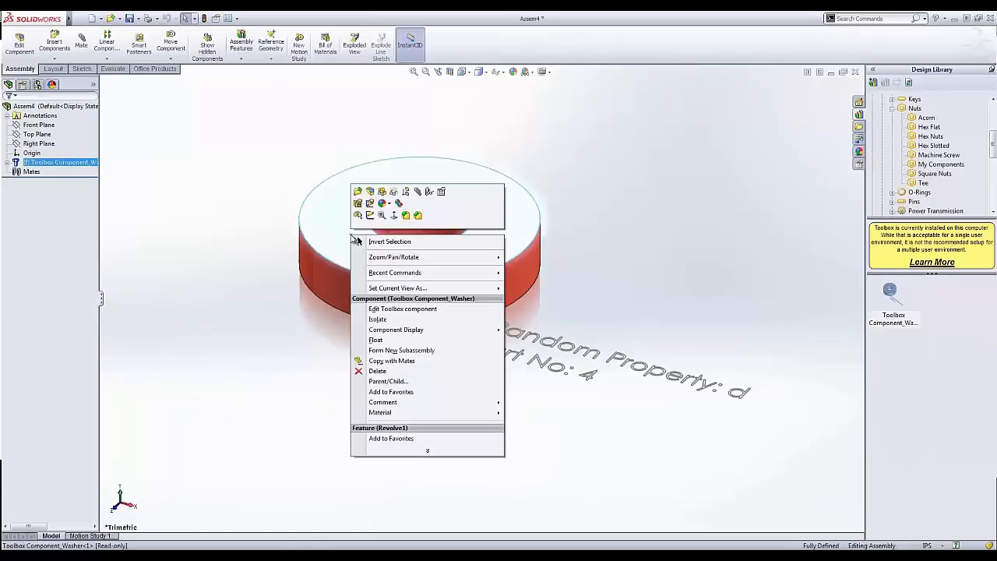
{"action": "mouse_move", "coordinate": [442, 191]}
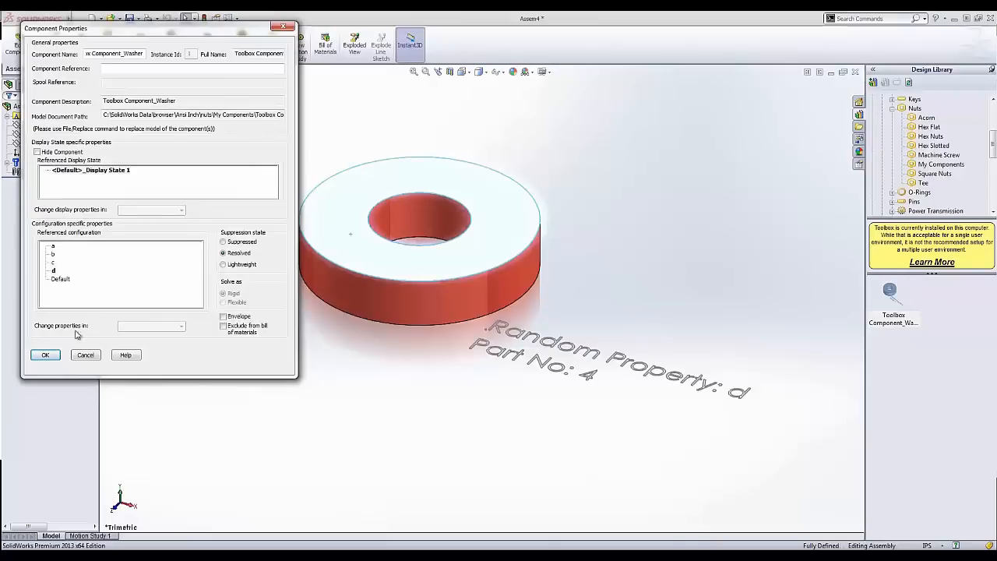
{"action": "left_click", "coordinate": [44, 355]}
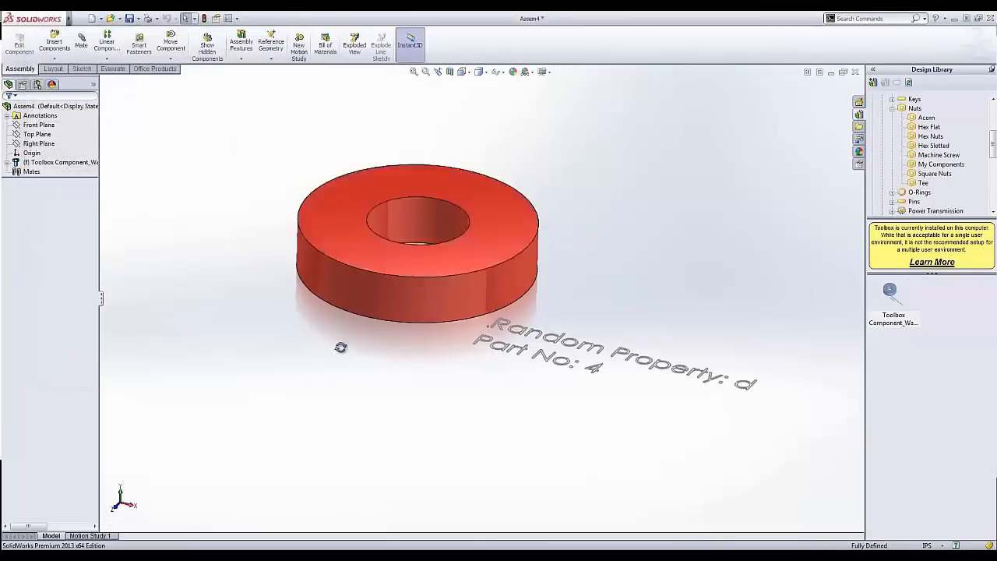